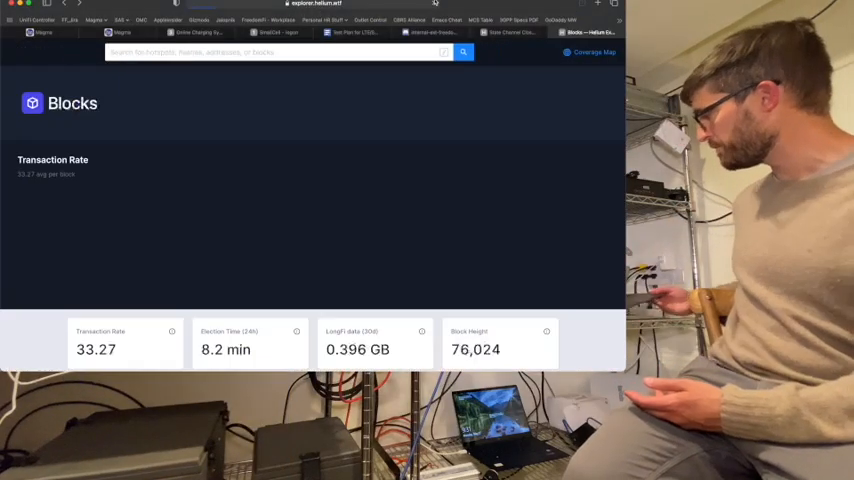
Show the Blocks overview with network stats and the Latest Blocks table.
click(432, 4)
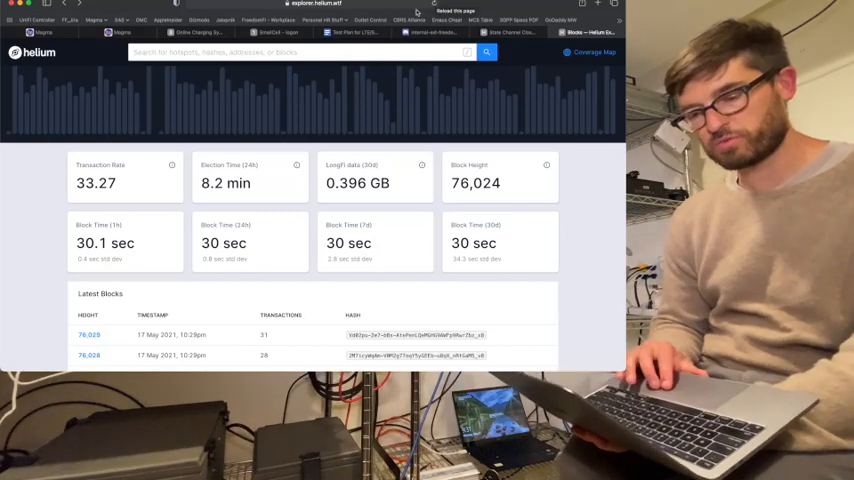
scroll(down, 3)
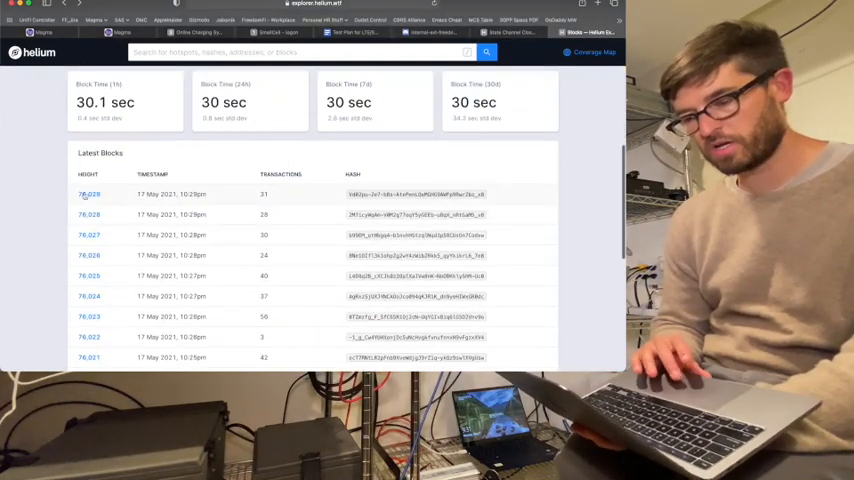
View a recent block's details and its transaction list of heartbeats and PoC entries.
click(88, 194)
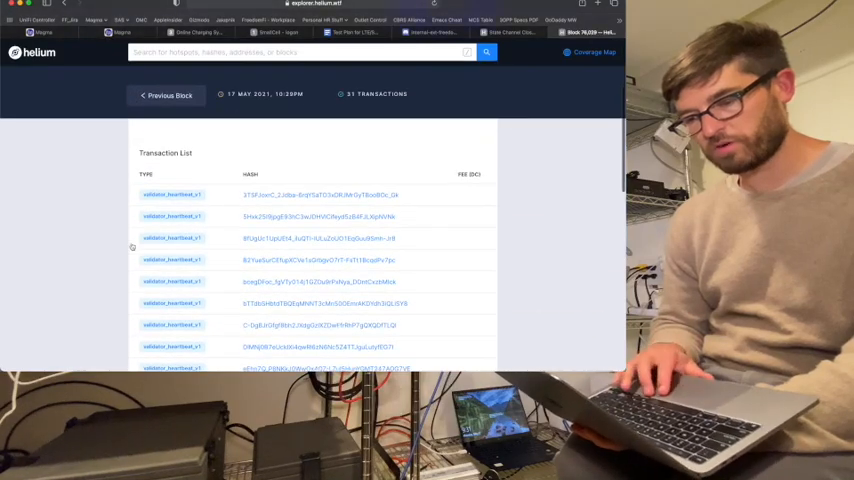
scroll(down, 3)
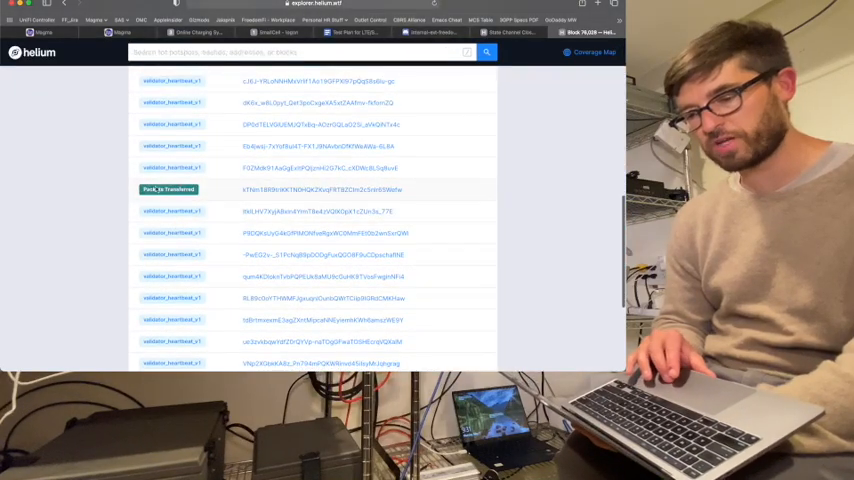
View the state channel close transaction's detail page from the block's list.
click(168, 188)
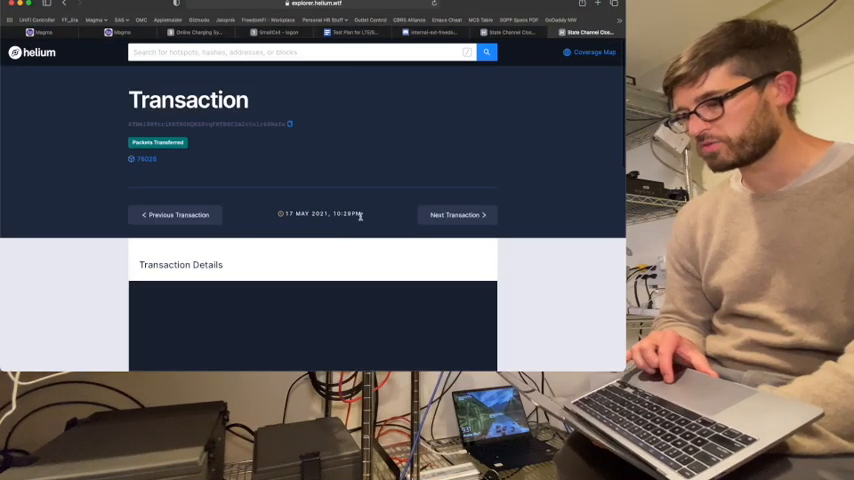
mouse_move(364, 130)
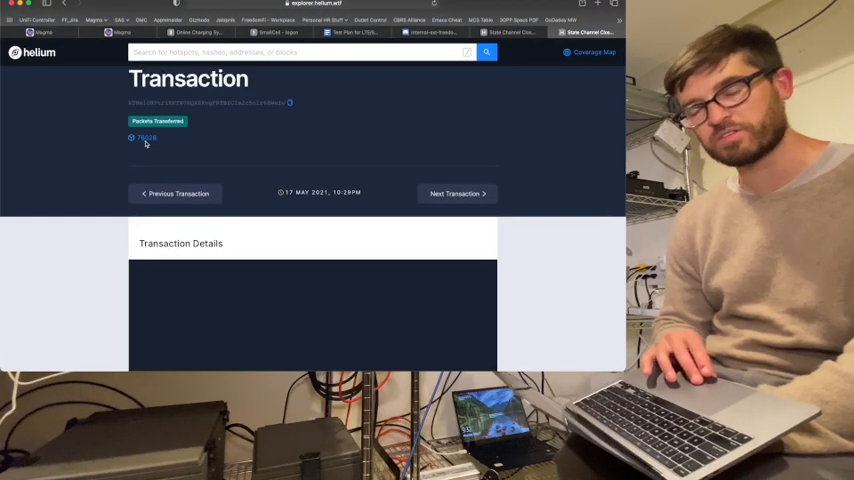
Reveal the transaction totals: packets, data transferred, data credits spent and per-router totals.
scroll(down, 3)
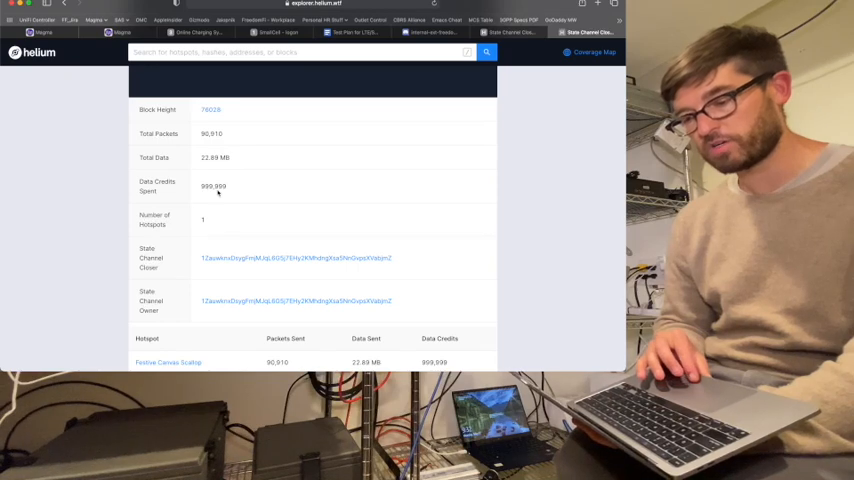
mouse_move(220, 194)
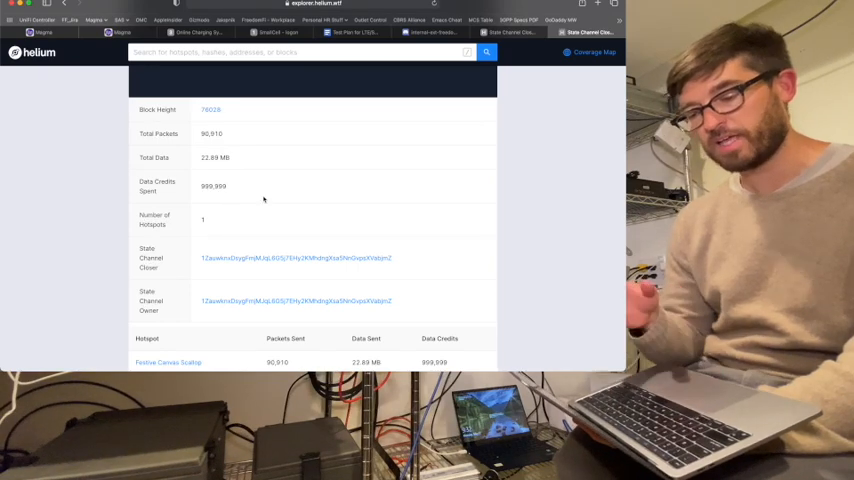
scroll(down, 3)
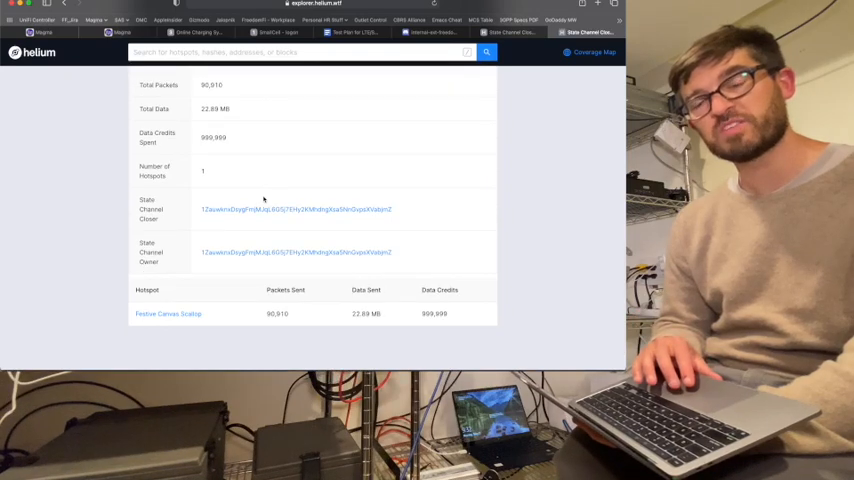